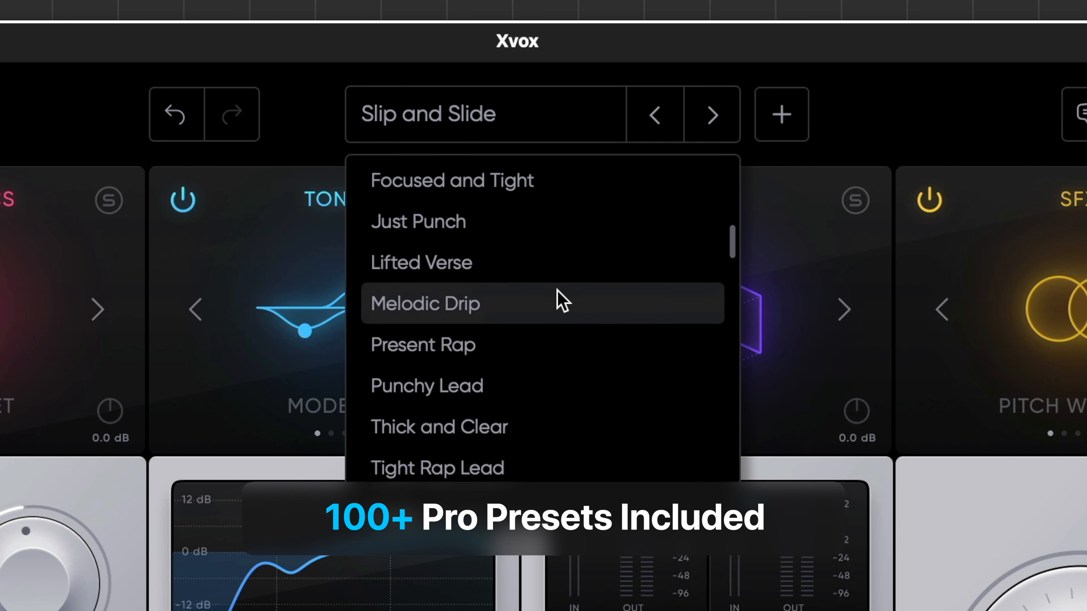
Step from Present Rap to the next preset with the next-preset arrow
scroll("down", 3)
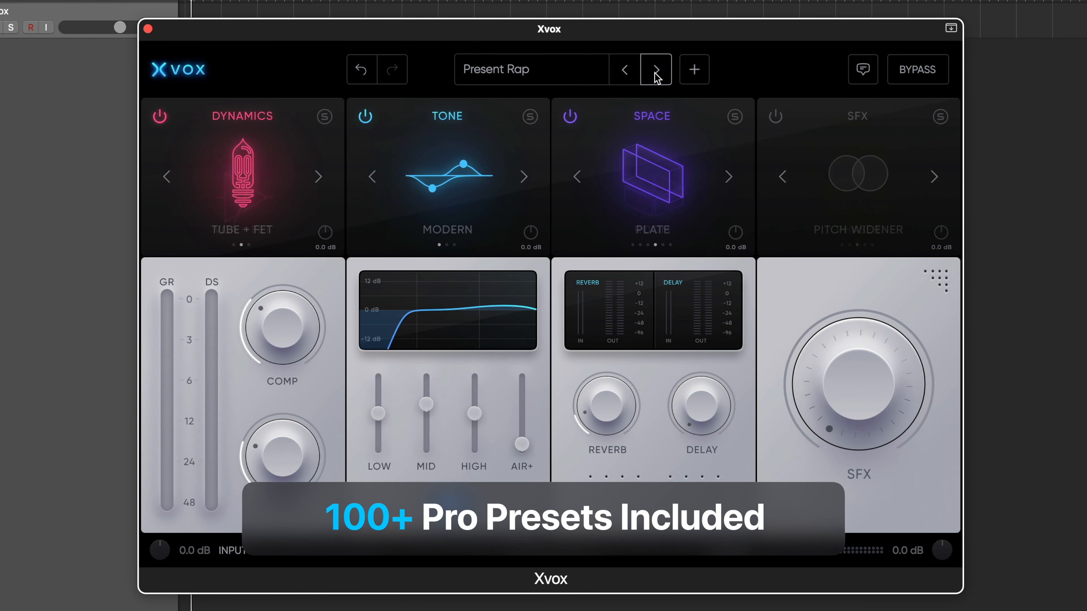
left_click(654, 69)
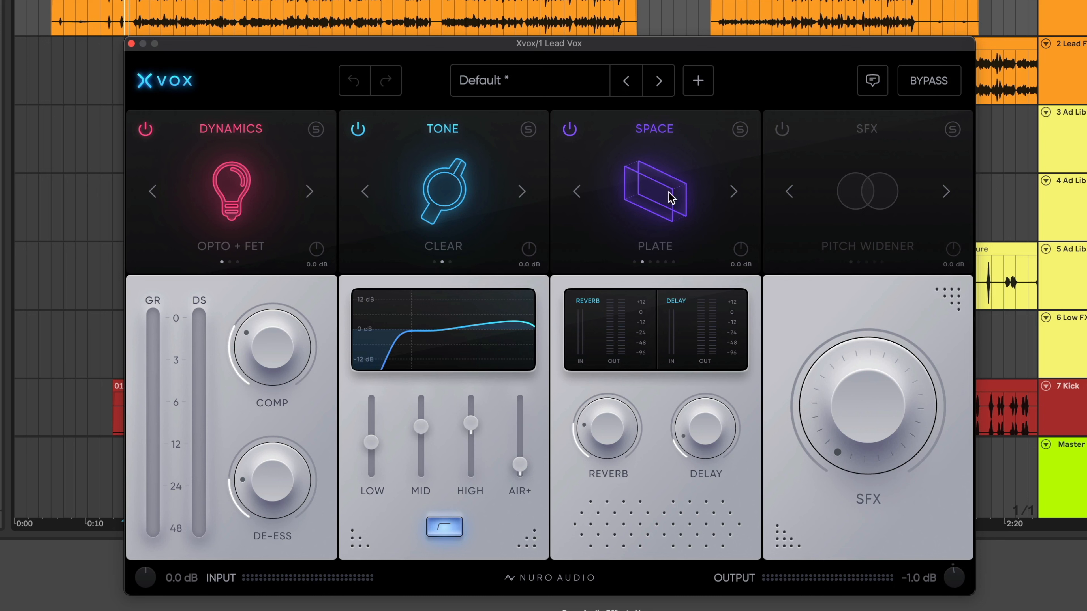
Audition the Present Rap, Just Punch and Focused and Tight presets on the lead vocal
left_click(529, 81)
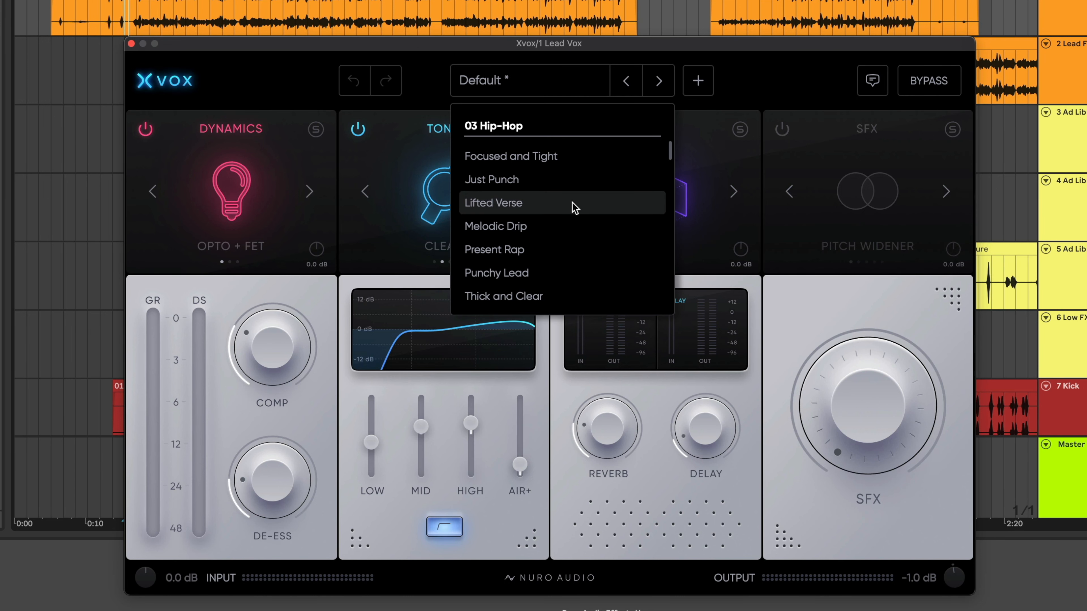
mouse_move(582, 272)
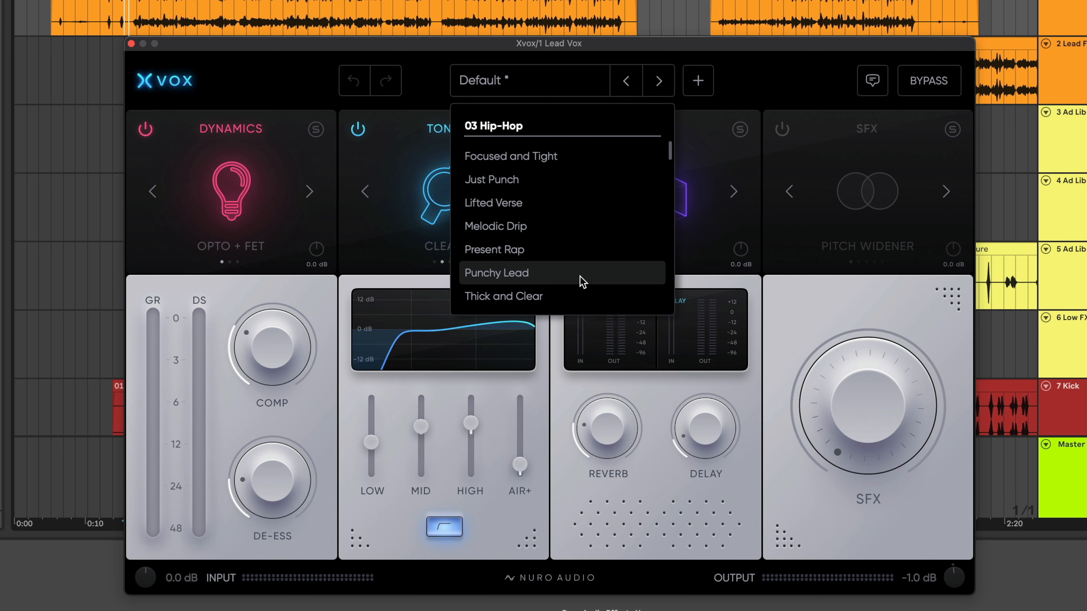
mouse_move(585, 258)
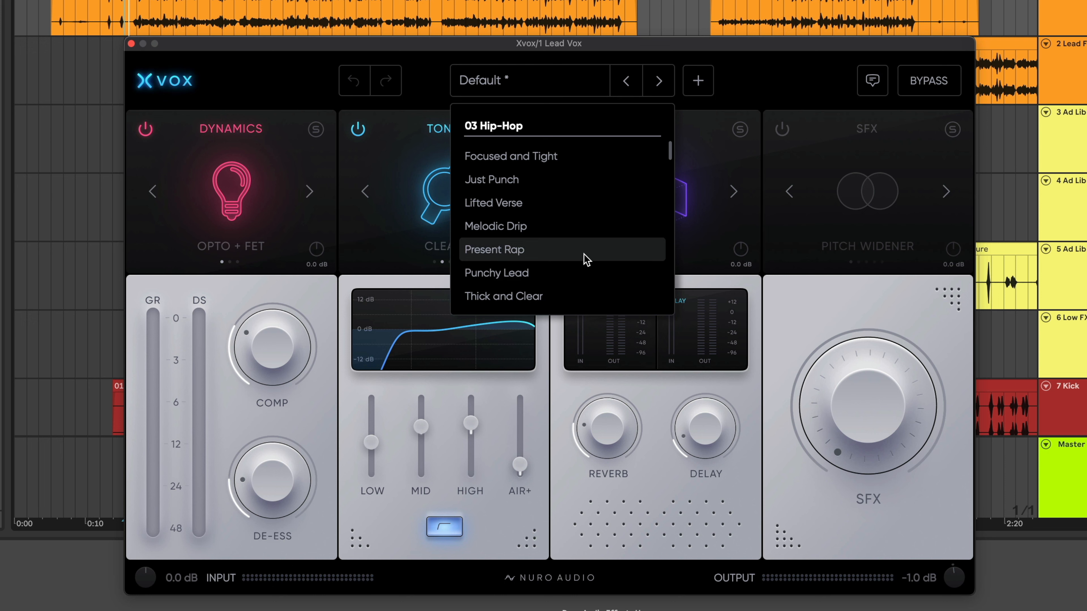
left_click(494, 250)
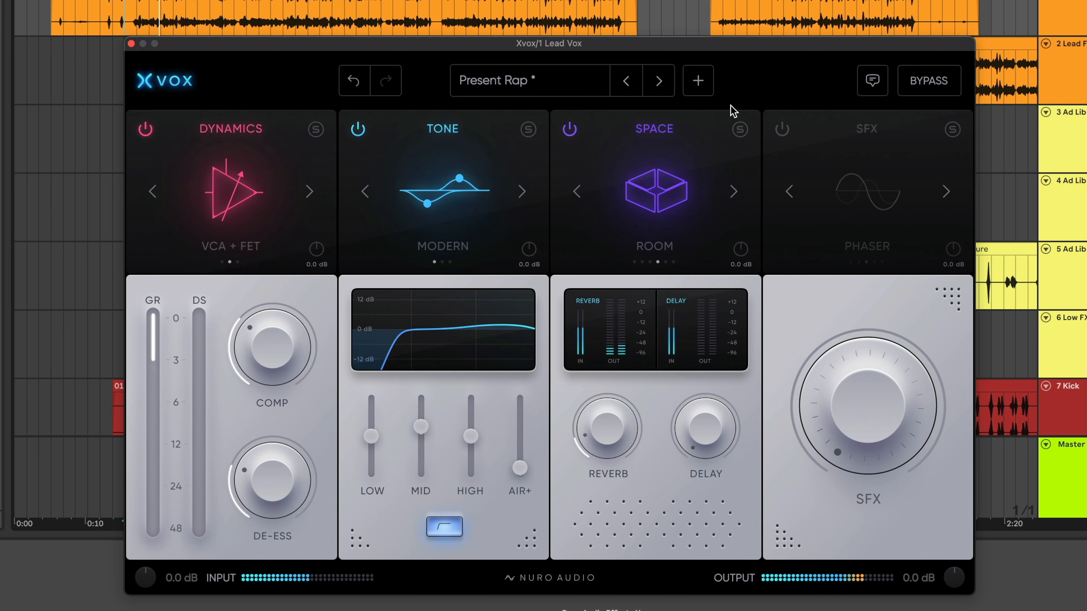
left_click(528, 81)
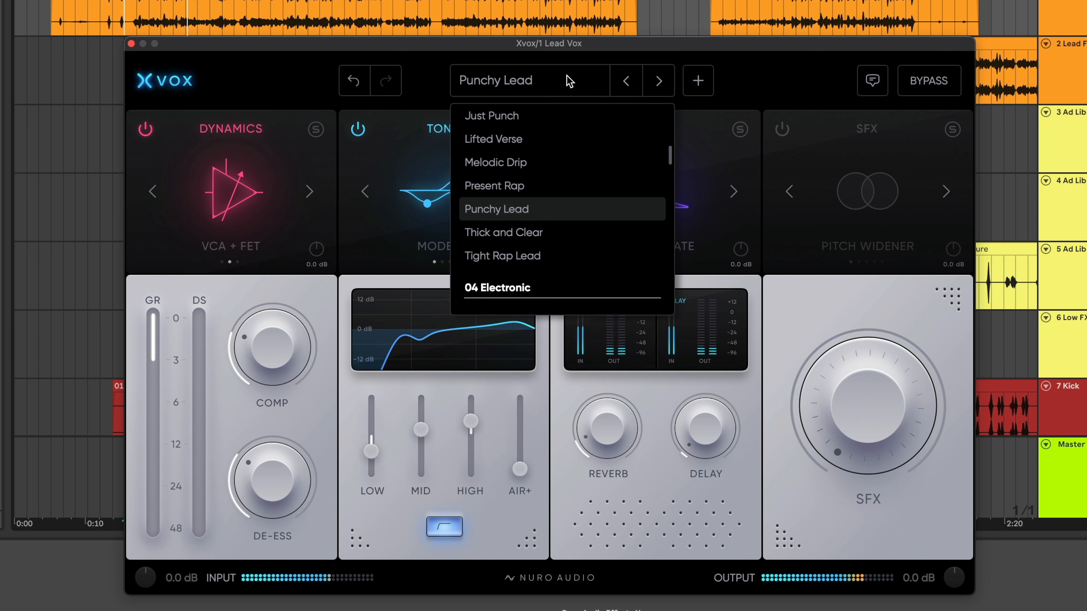
left_click(491, 116)
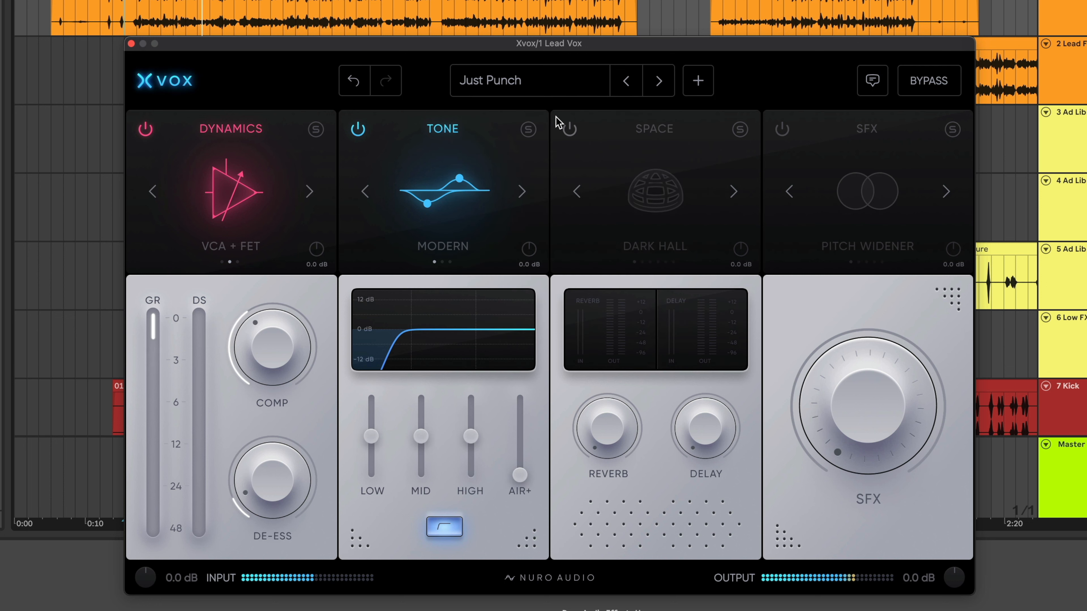
left_click(530, 79)
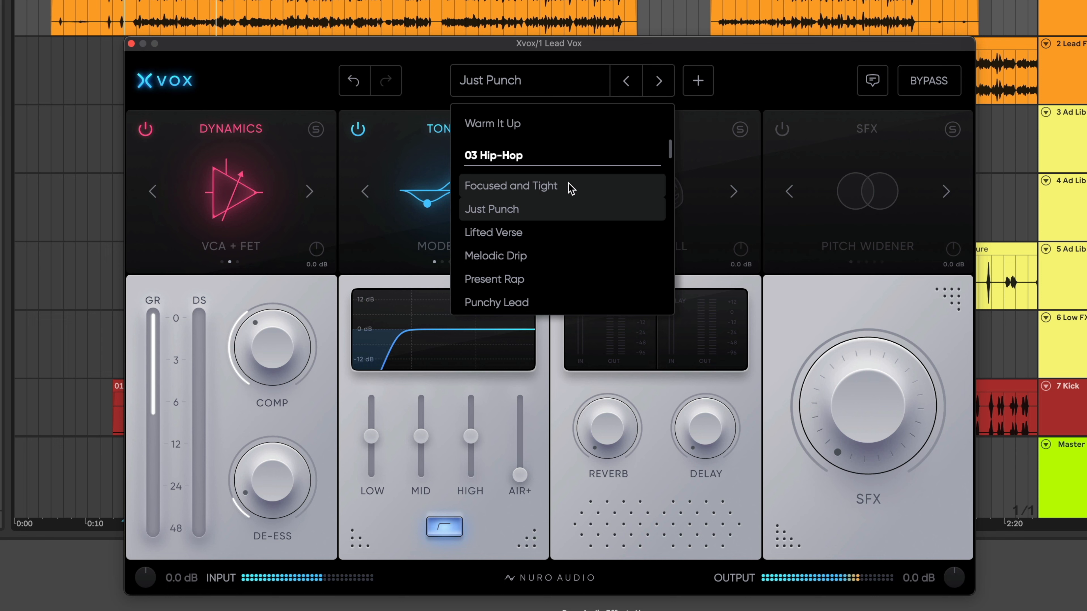
left_click(510, 185)
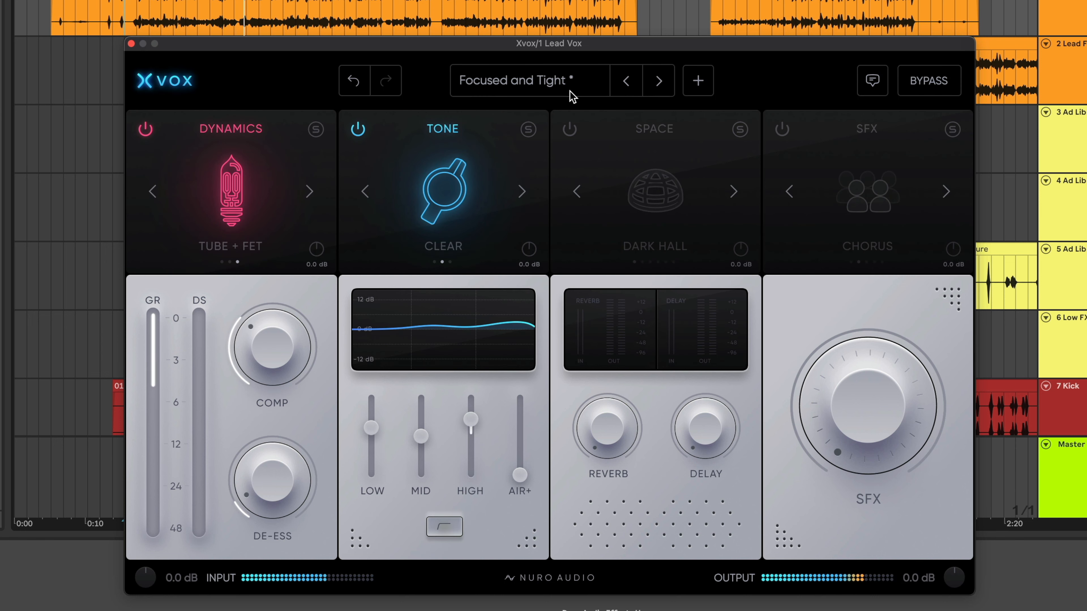
Step back to Present Rap and bypass Xvox to hear the dry vocal
left_click(657, 81)
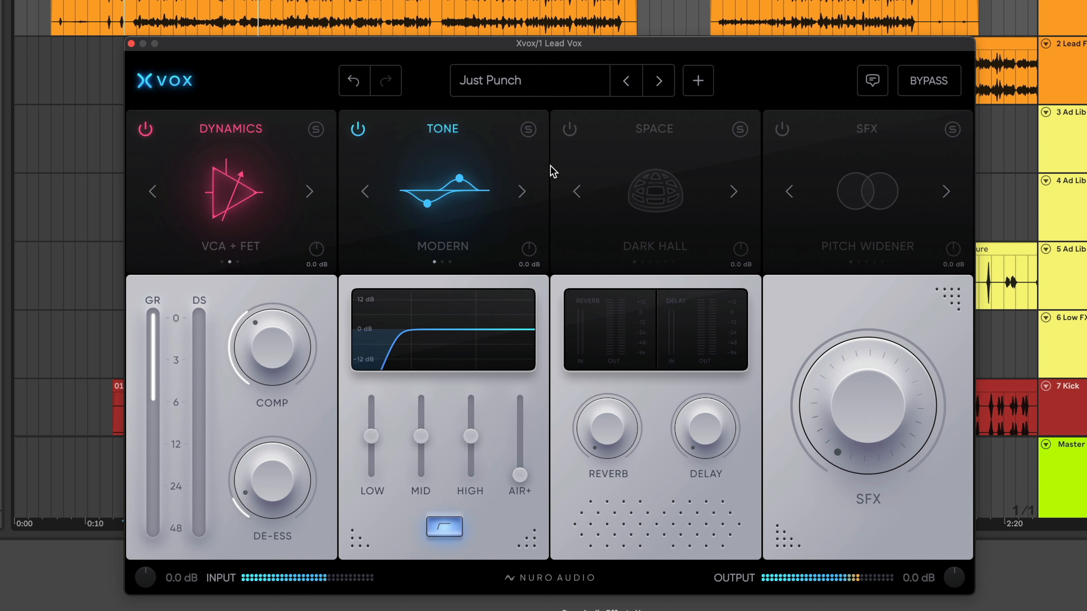
left_click(657, 80)
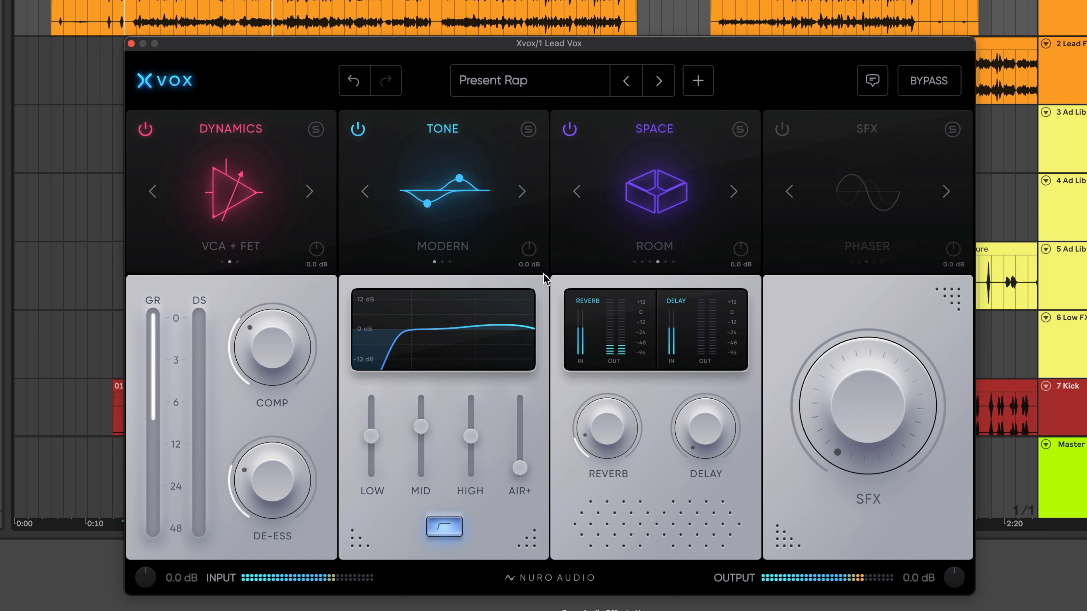
left_click(929, 80)
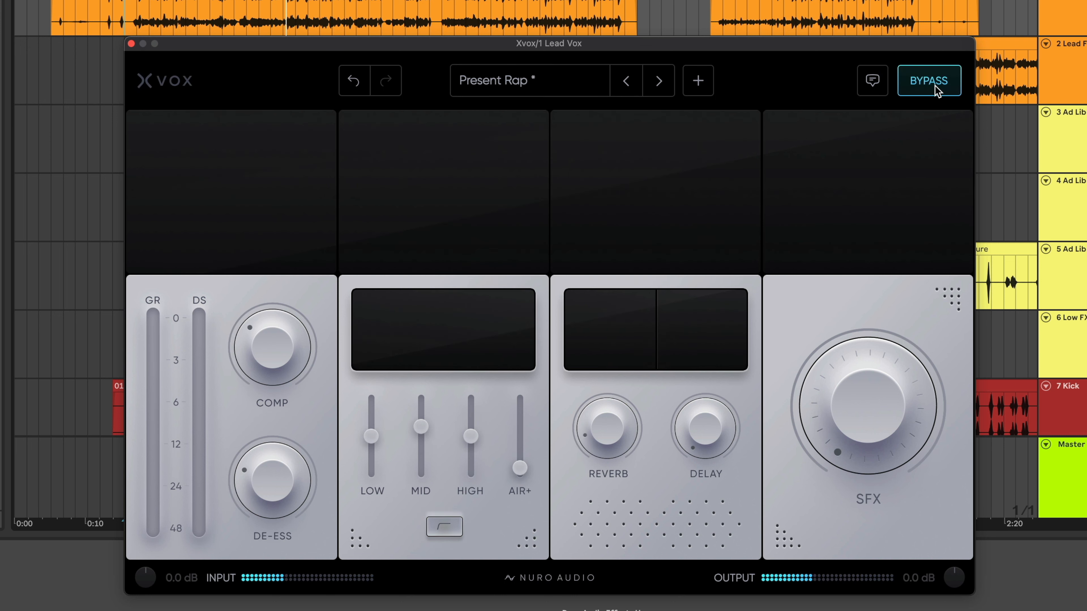
Re-enable Xvox so Present Rap processes the lead vocal again
left_click(928, 81)
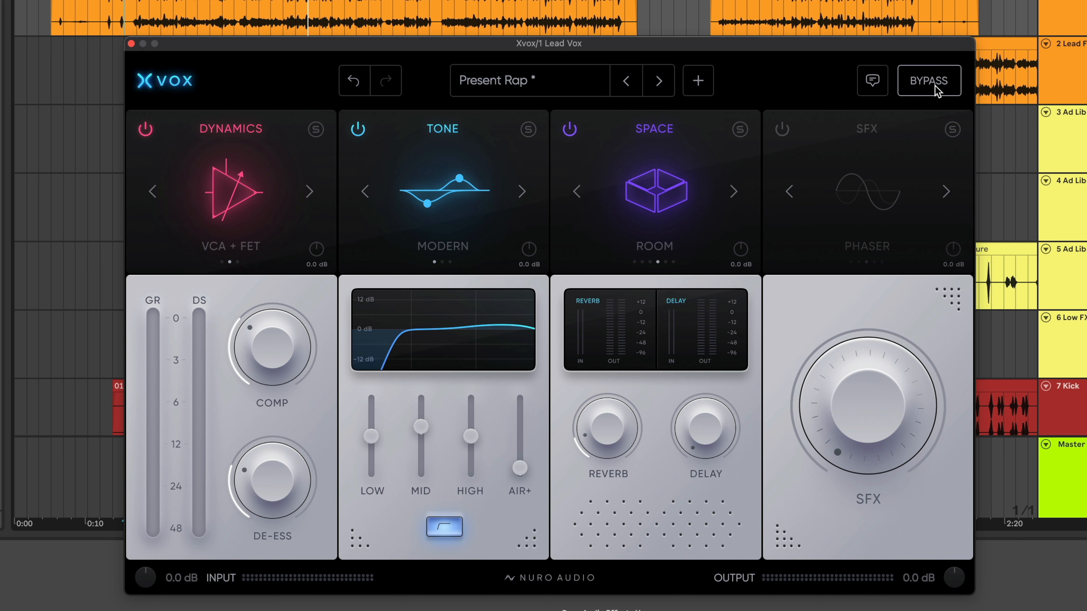
mouse_move(516, 96)
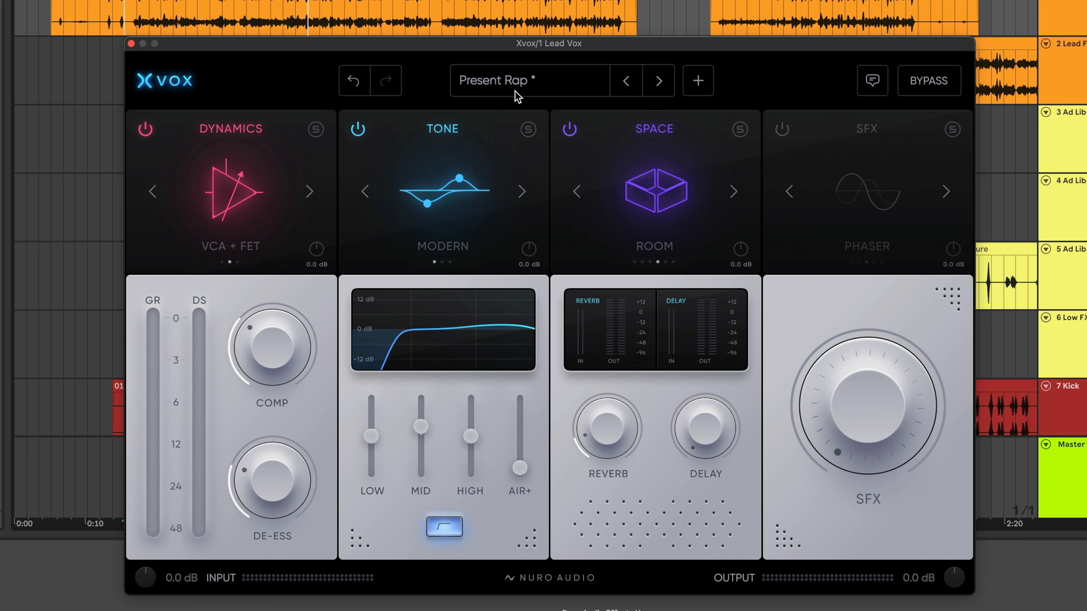
mouse_move(584, 109)
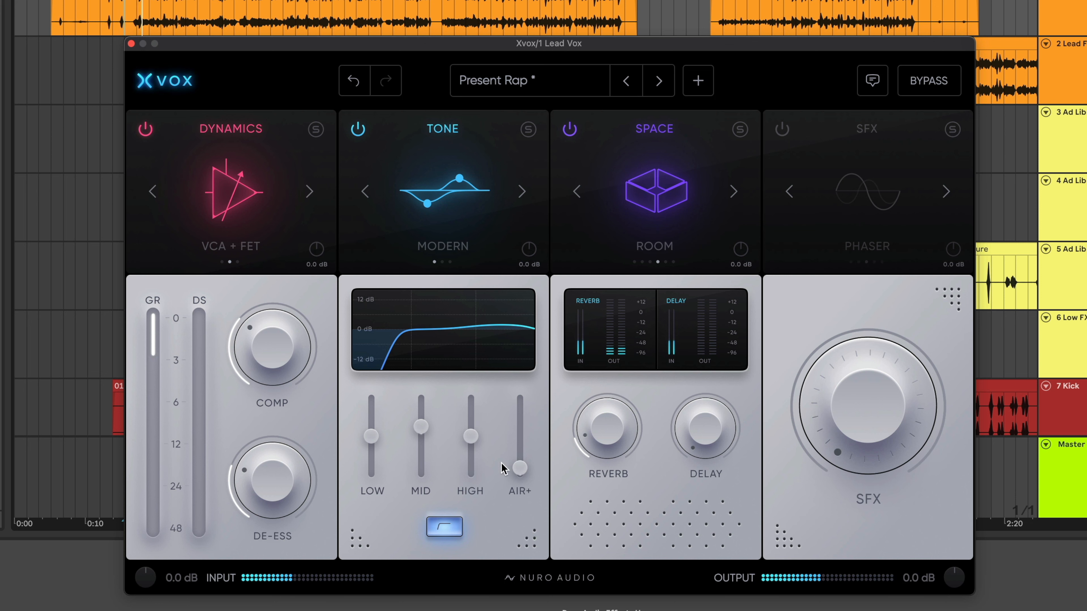
Raise AIR+ to 19%, adjust COMP and DE-ESS, then bypass Xvox to compare
left_click_drag(518, 468, 518, 465)
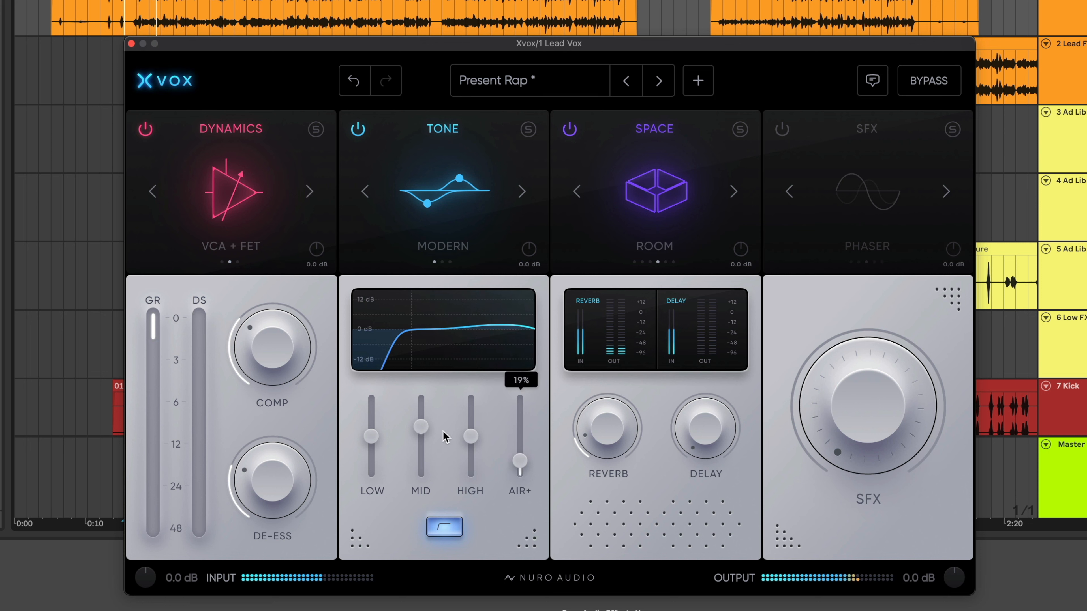
left_click_drag(420, 436, 419, 422)
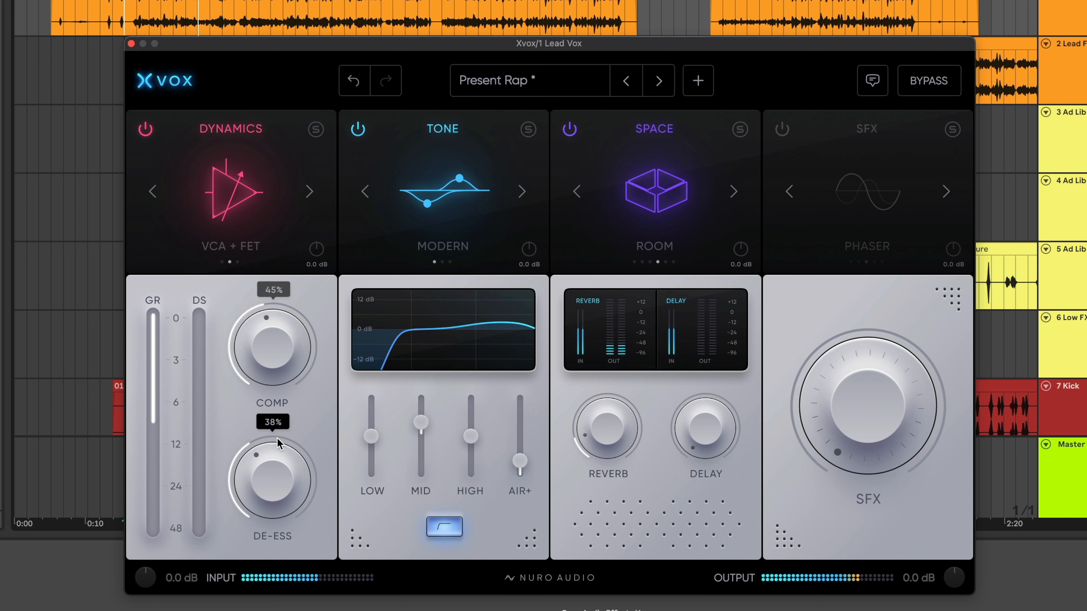
left_click(928, 80)
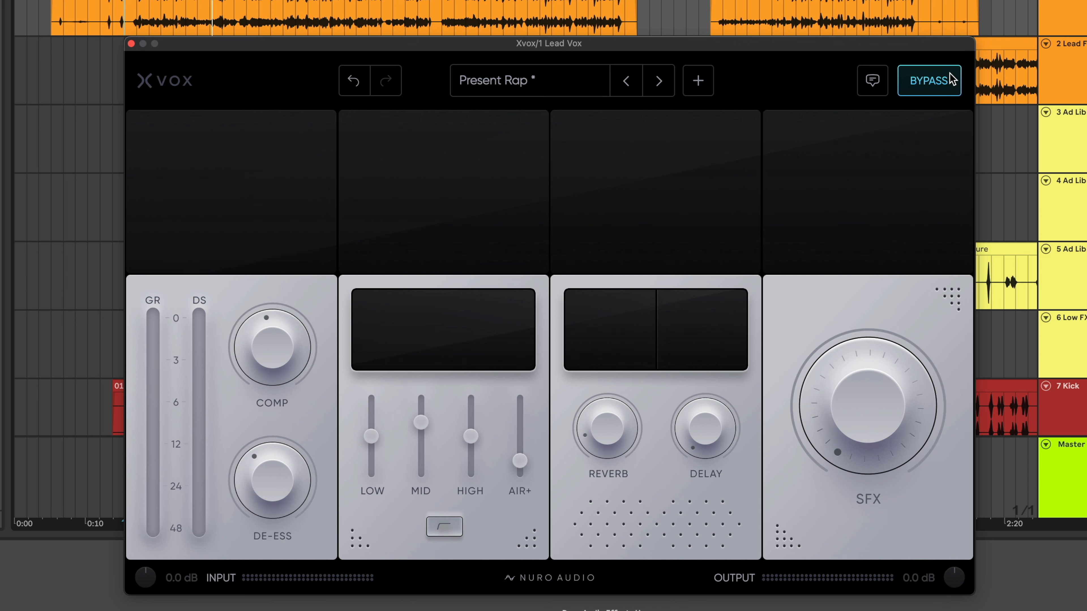
left_click(928, 79)
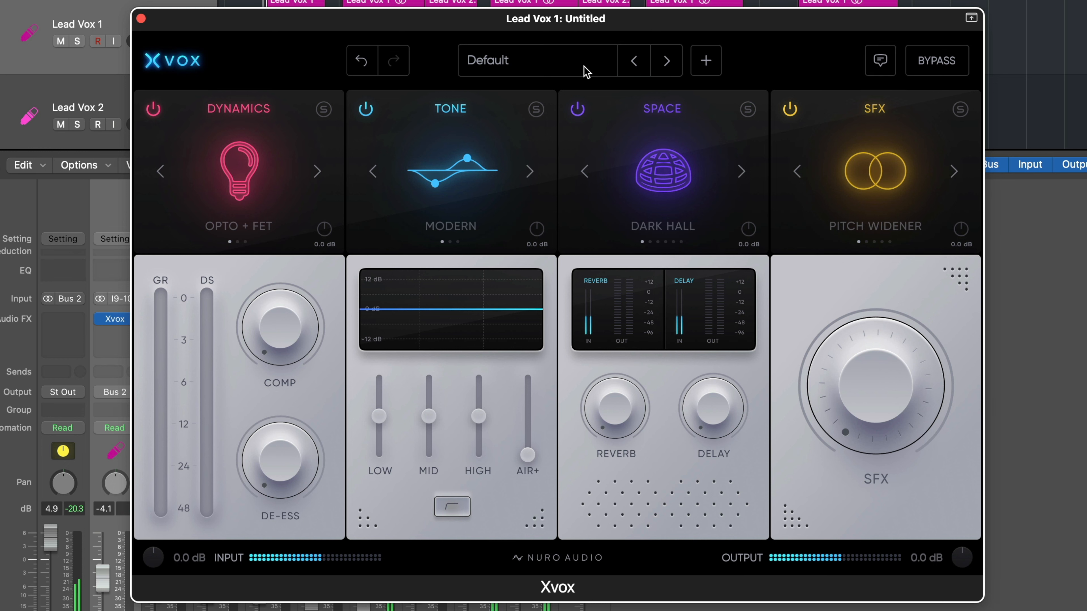
Load Bright and Sunny and compare it against the bypassed dry vocal
left_click(537, 61)
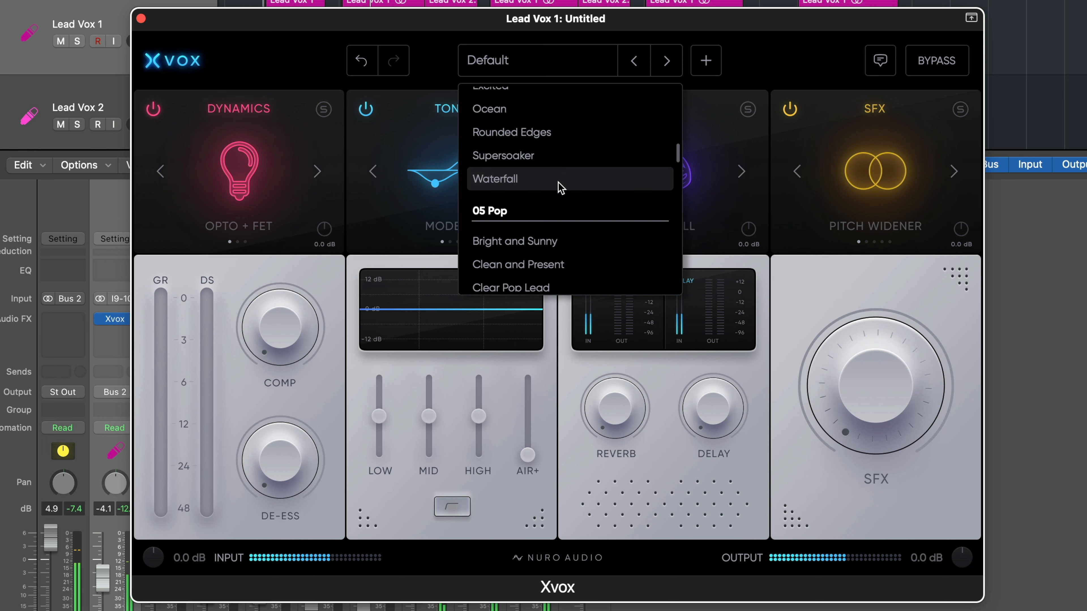
left_click(514, 241)
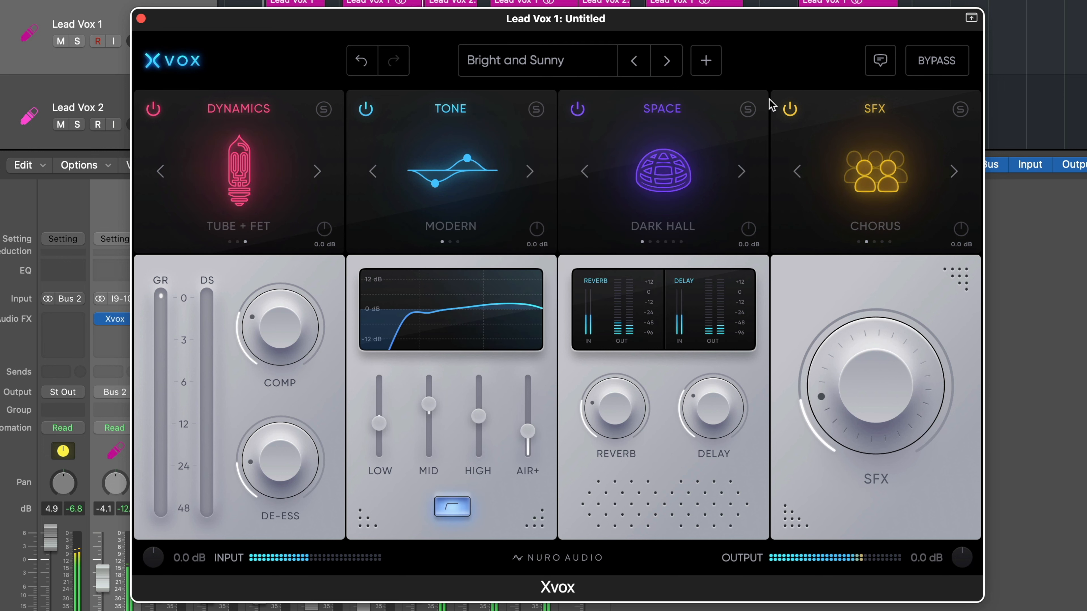
left_click(936, 60)
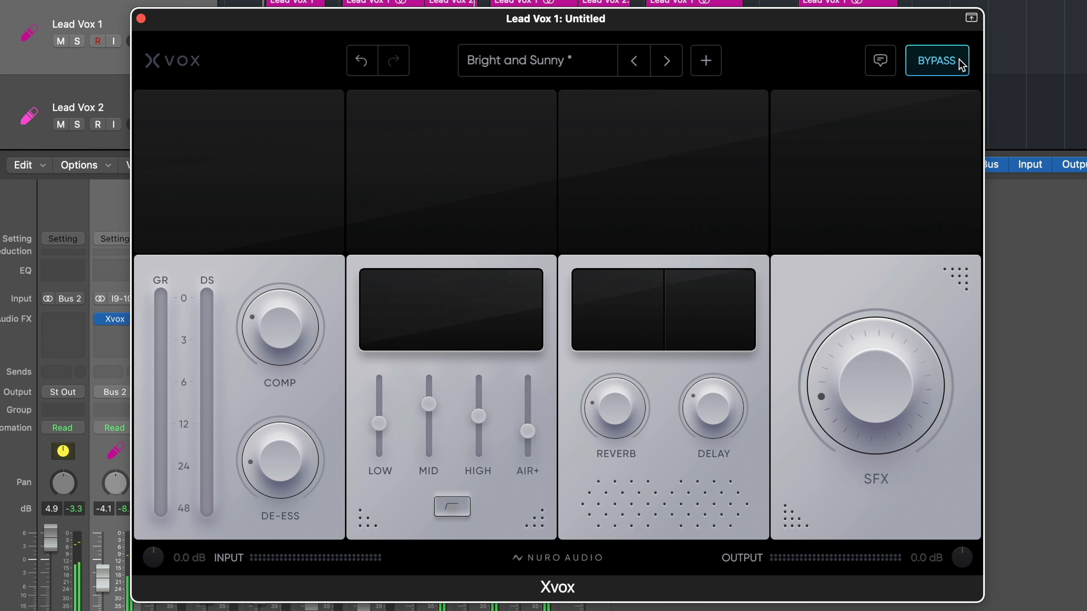
left_click(936, 61)
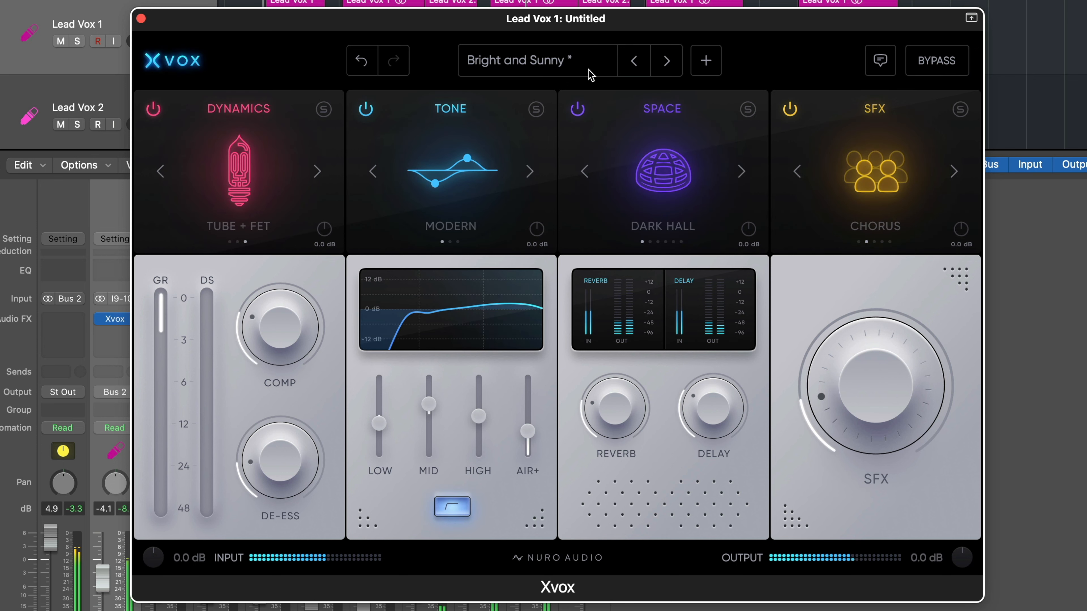
Load the Clean and Present preset on Lead Vox 1
left_click(534, 60)
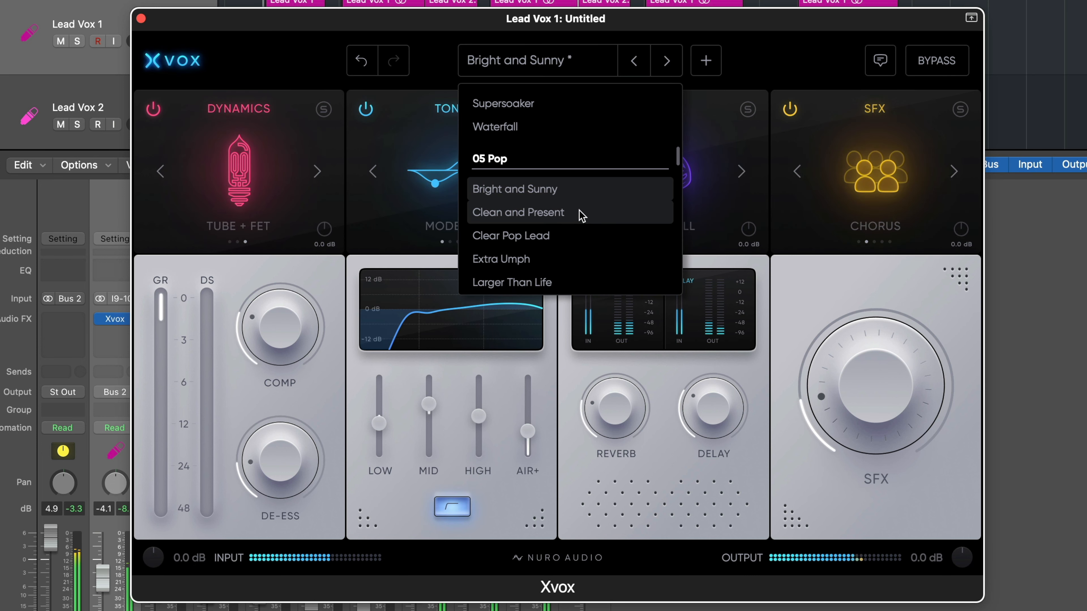
left_click(518, 212)
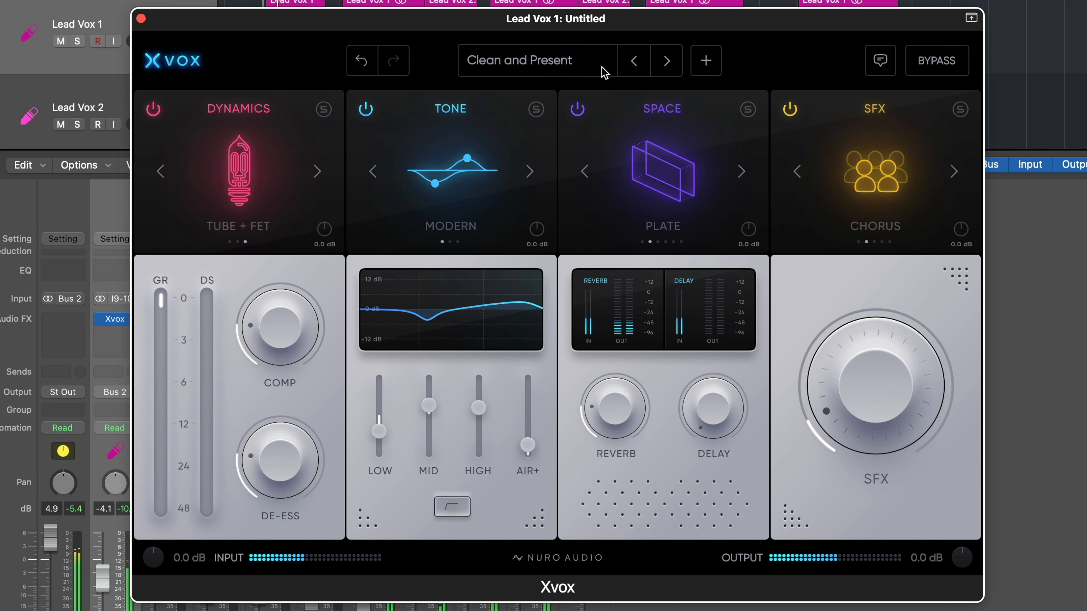
Set Reverb to 8% and bypass then re-enable Xvox to compare
left_click_drag(612, 409, 612, 430)
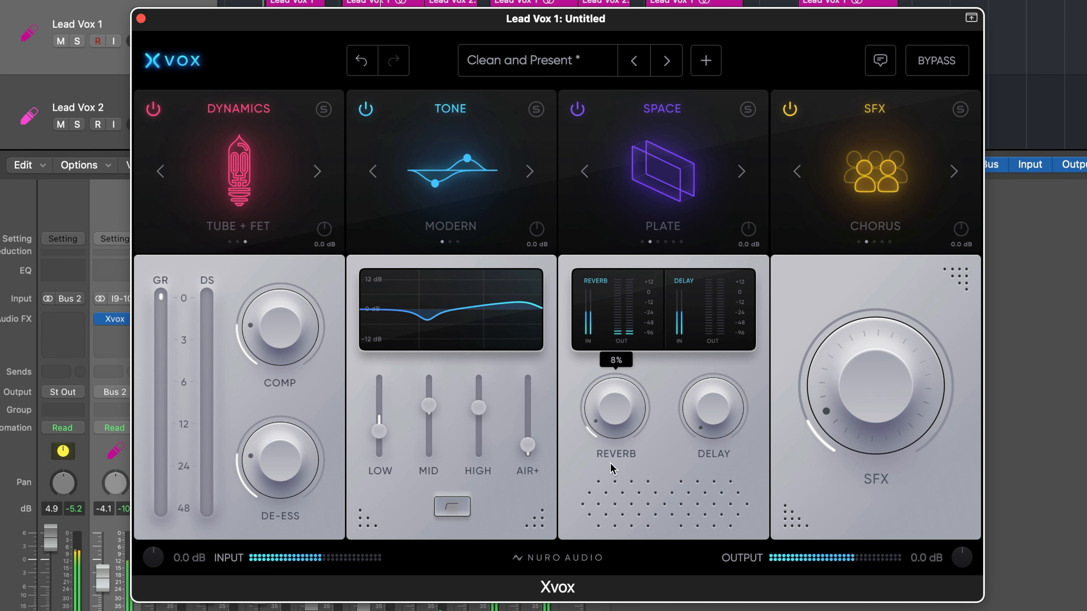
left_click(935, 61)
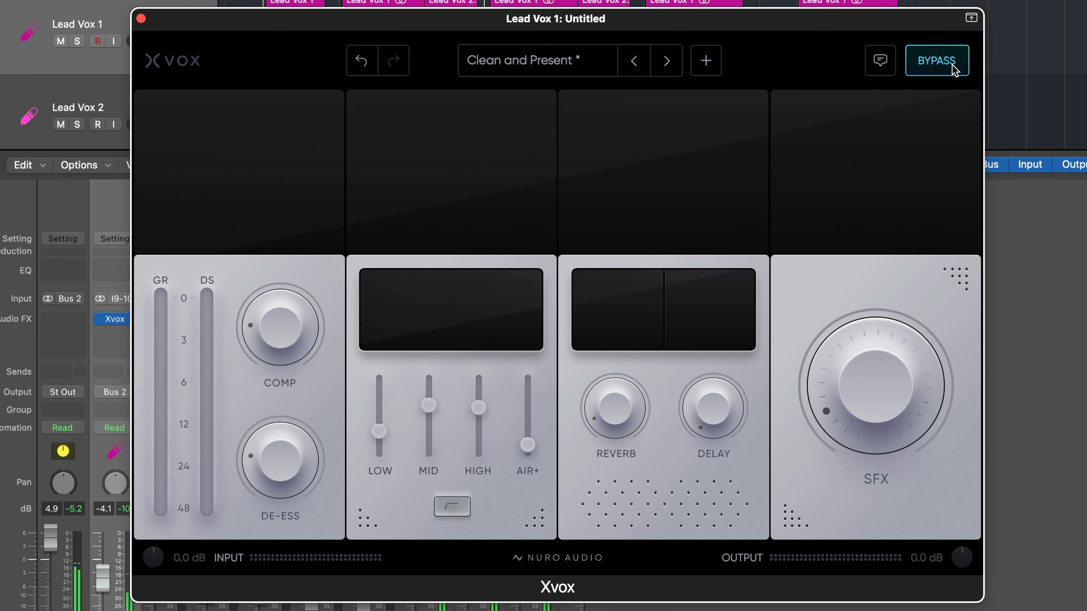
left_click(936, 61)
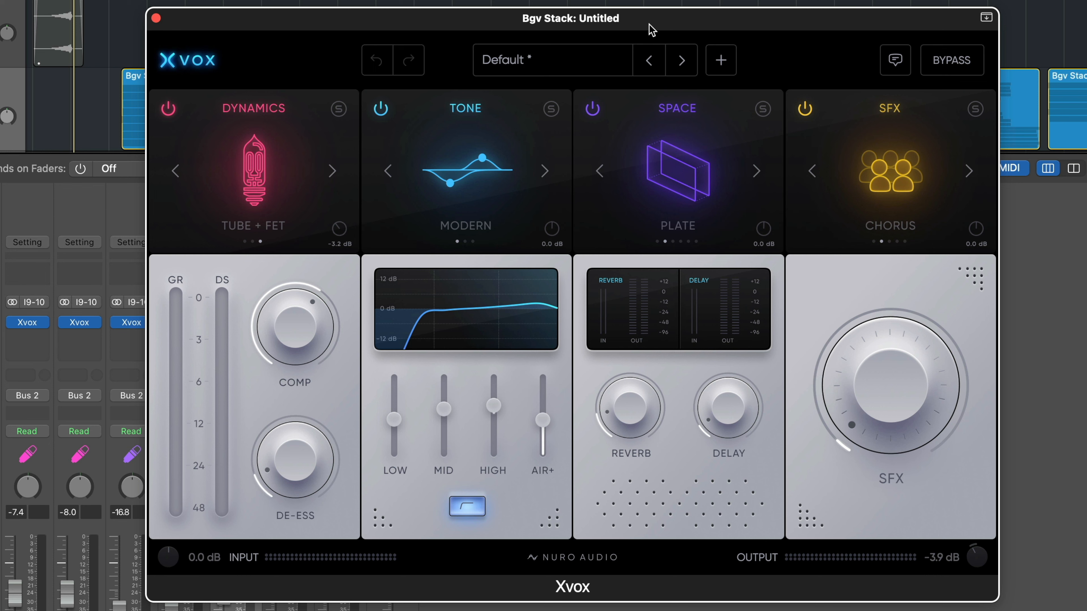
Load Clean Backgrounds, then step on to Enhanced Backgrounds
left_click(551, 60)
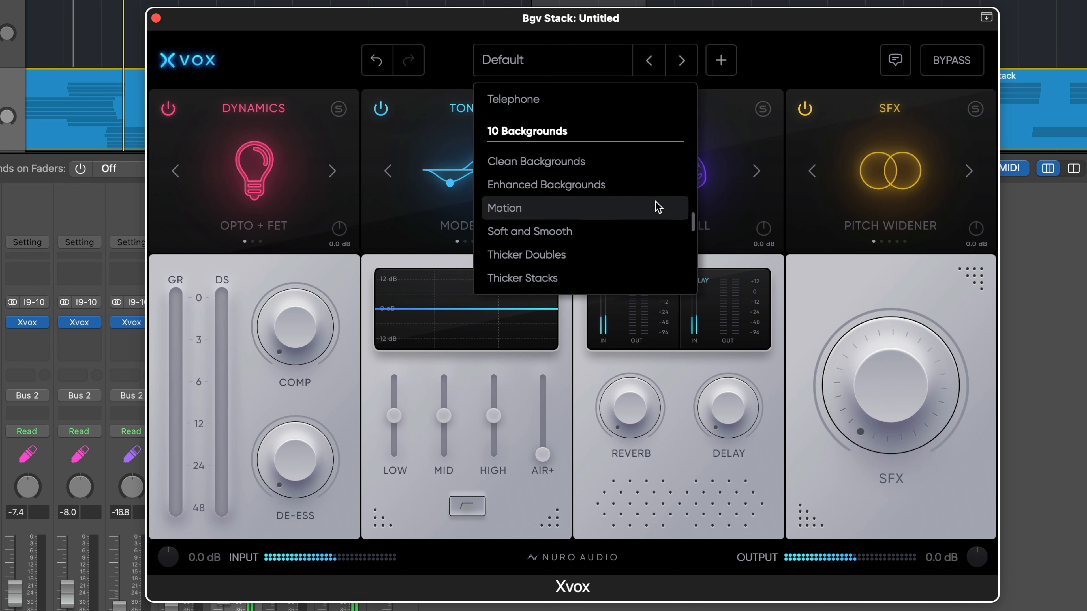
mouse_move(627, 172)
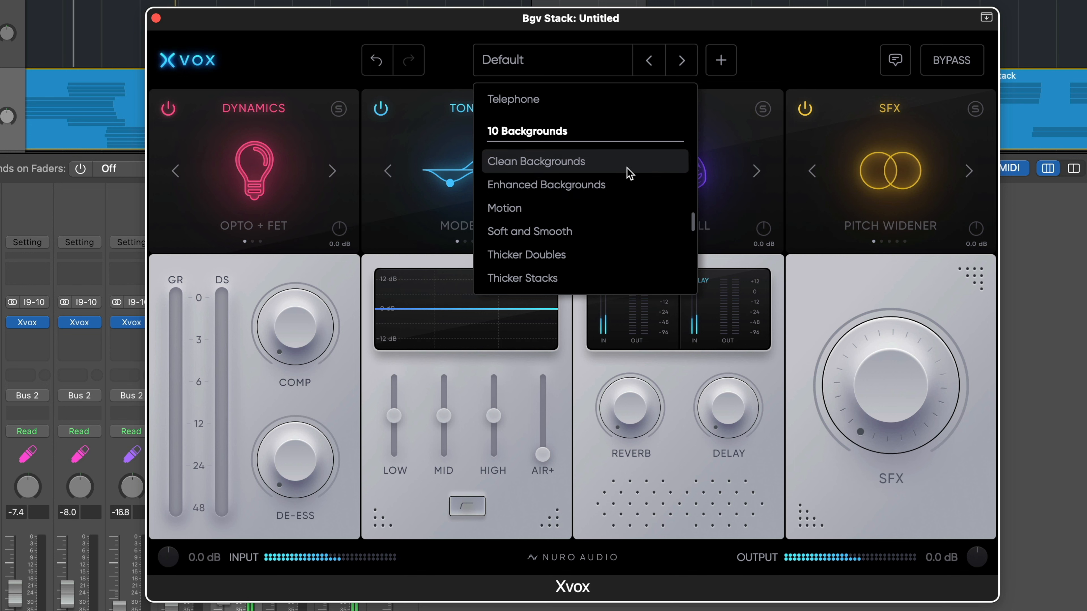
left_click(536, 161)
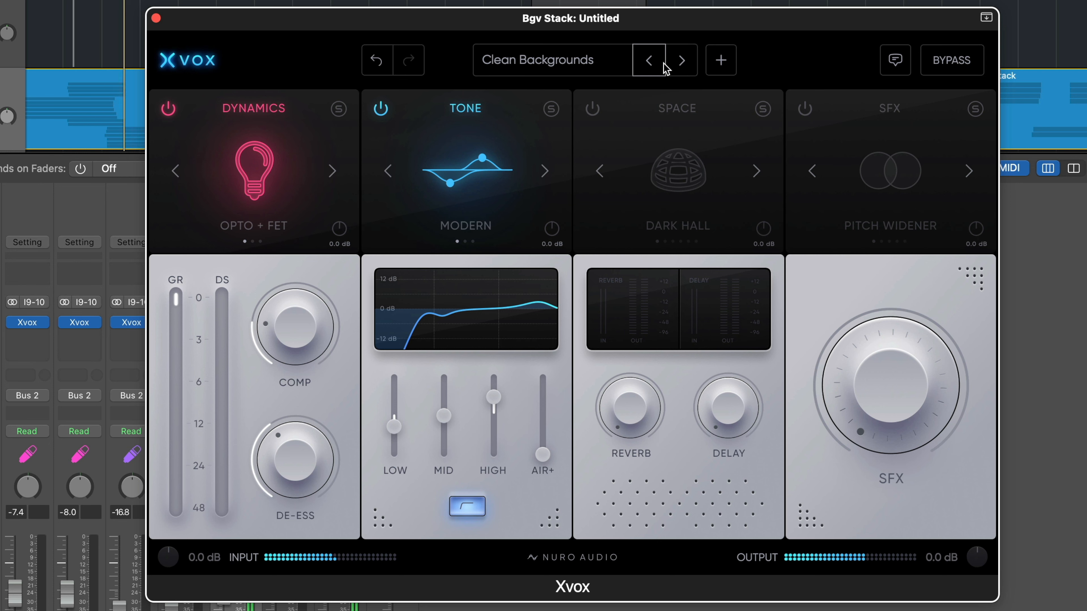
left_click(679, 59)
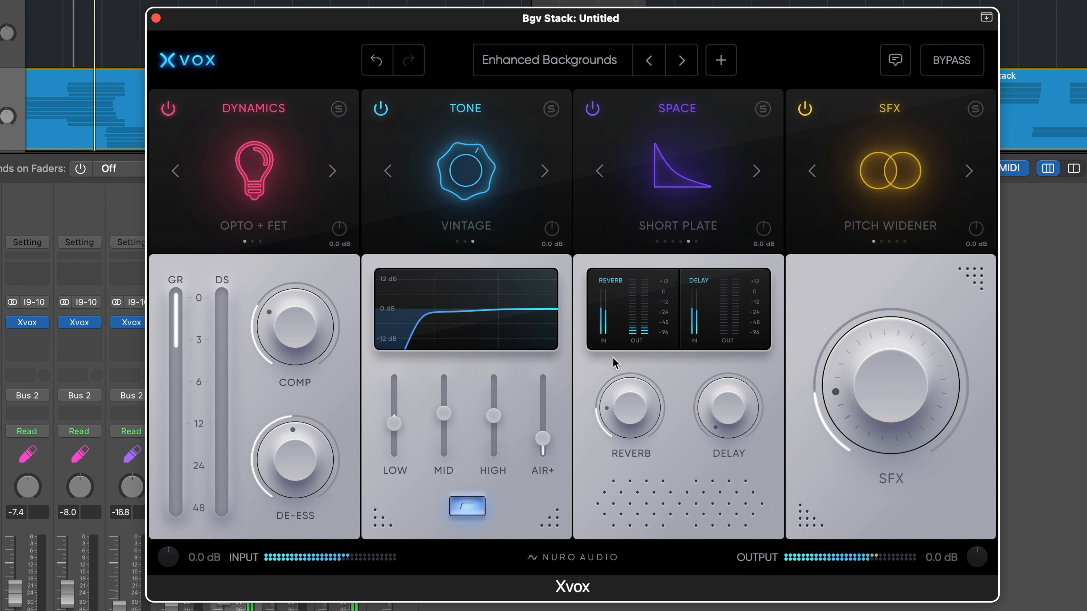
Set AIR+ to 37% and bypass Xvox to hear the dry backing vocals
left_click_drag(543, 439, 543, 436)
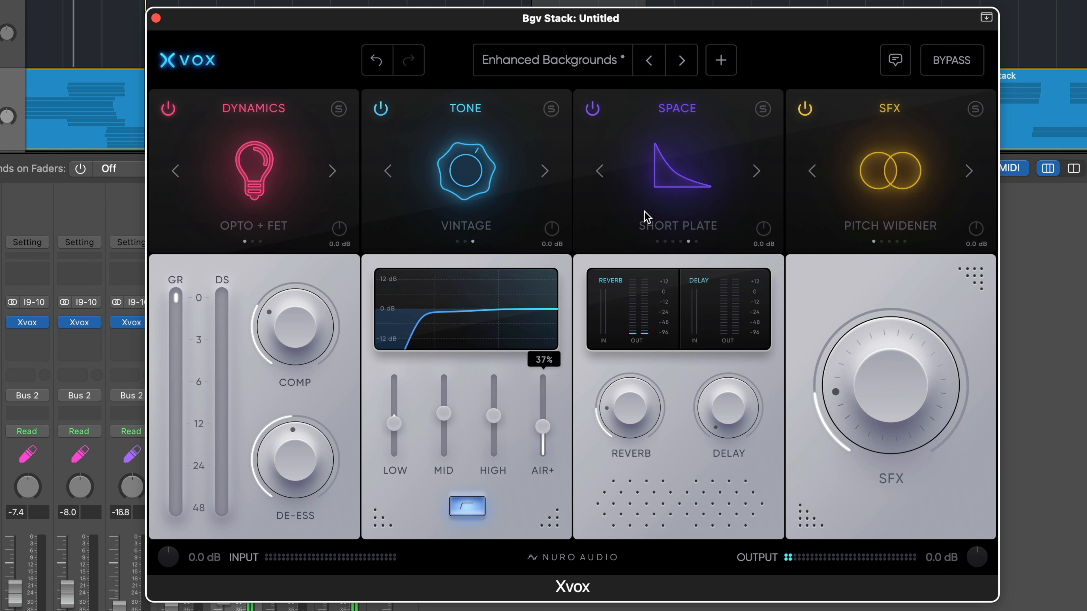
left_click(951, 60)
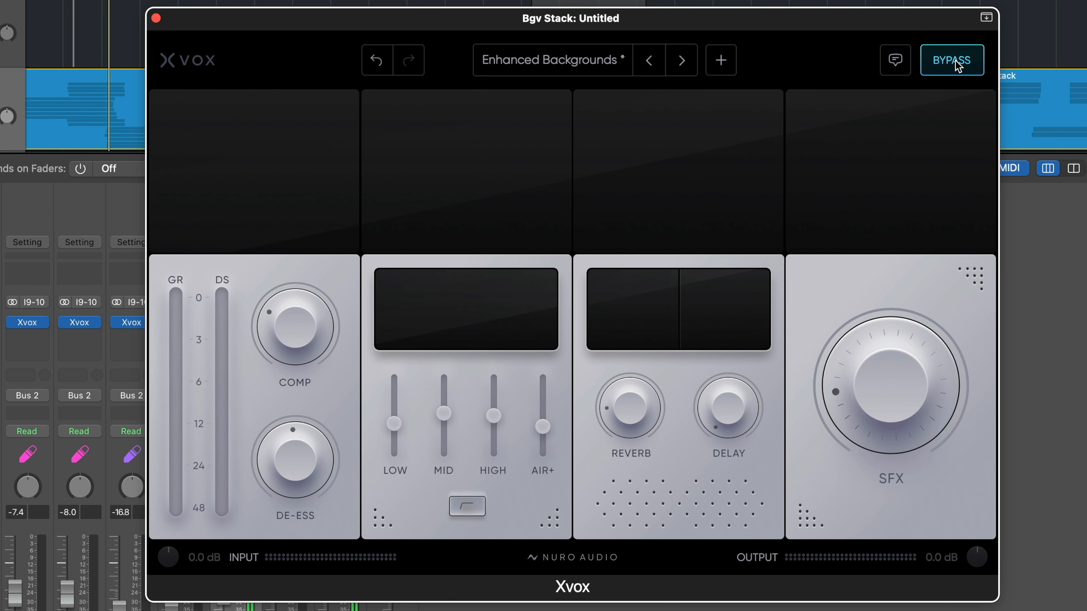
Re-enable Xvox so Enhanced Backgrounds processes the Bgv Stack again
left_click(951, 60)
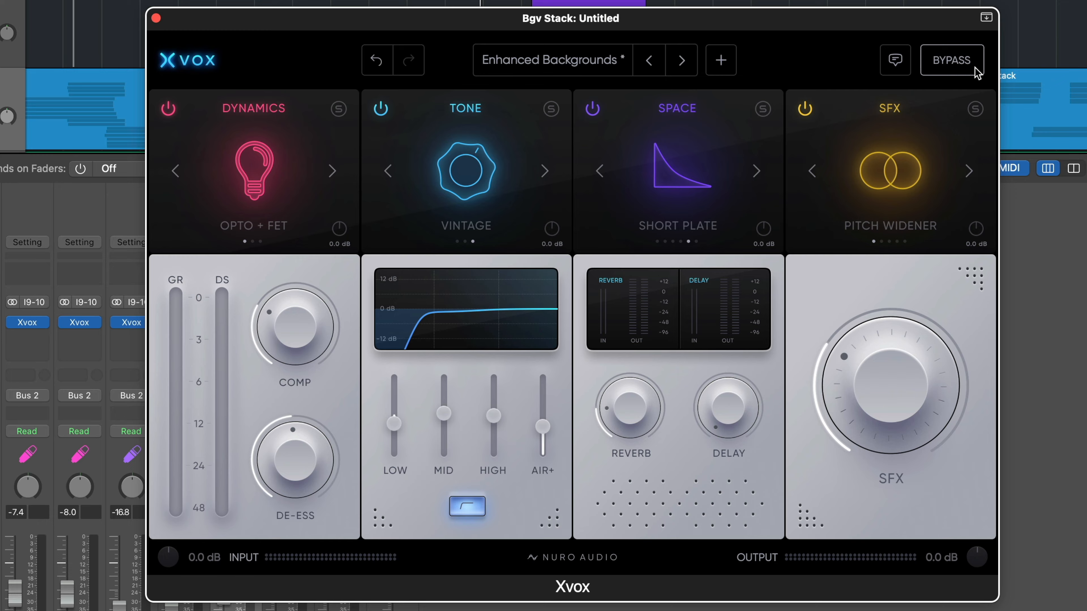
Step through the Expanded, Saucey and Warm It Up presets in turn
left_click(681, 59)
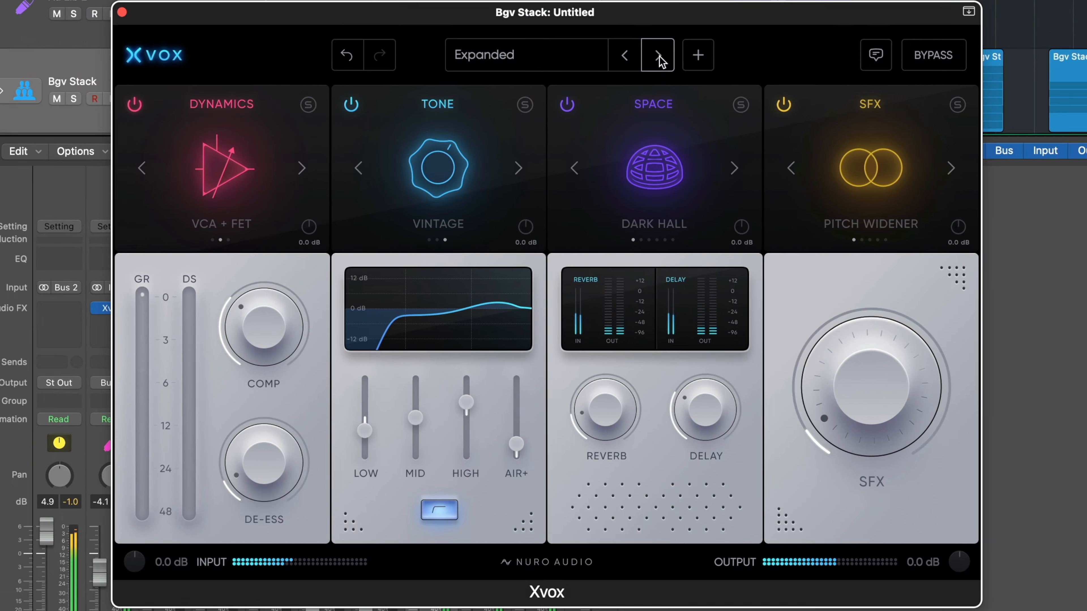
left_click(657, 55)
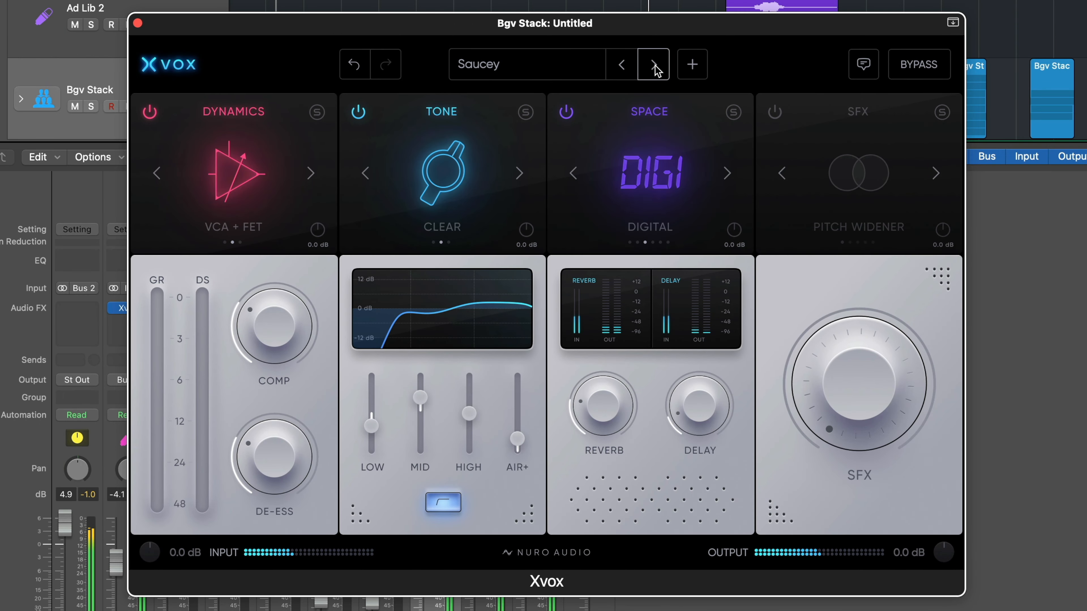
left_click(651, 64)
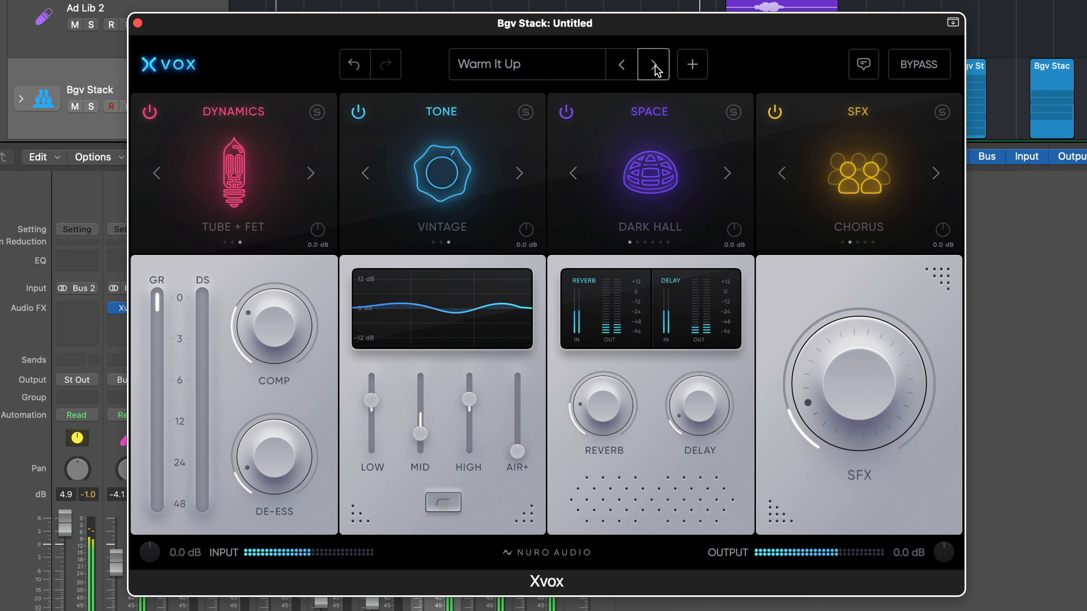